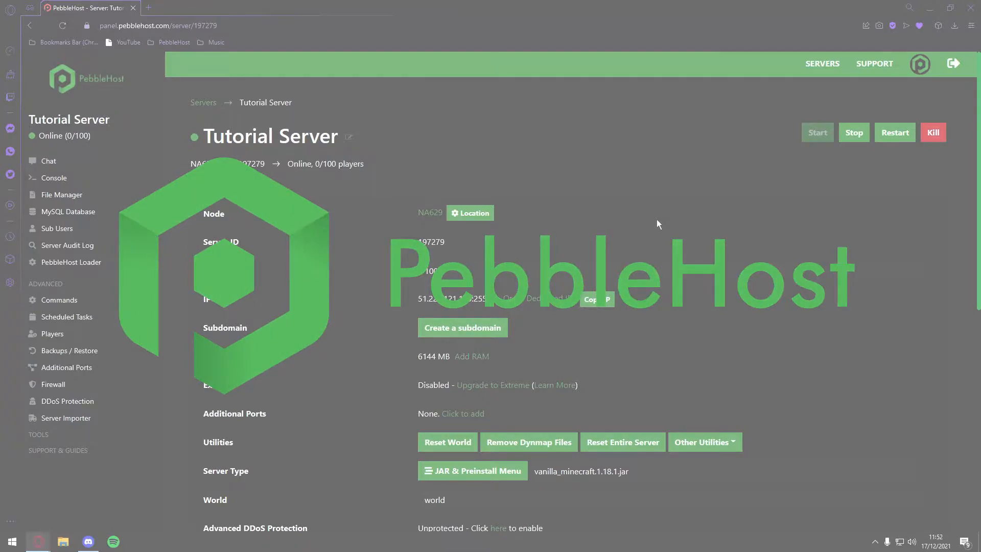
# - Choose the vanilla Bedrock 1.18.0.03 build from the Bedrock installations list for Tutorial Server
pyautogui.scroll(-3)
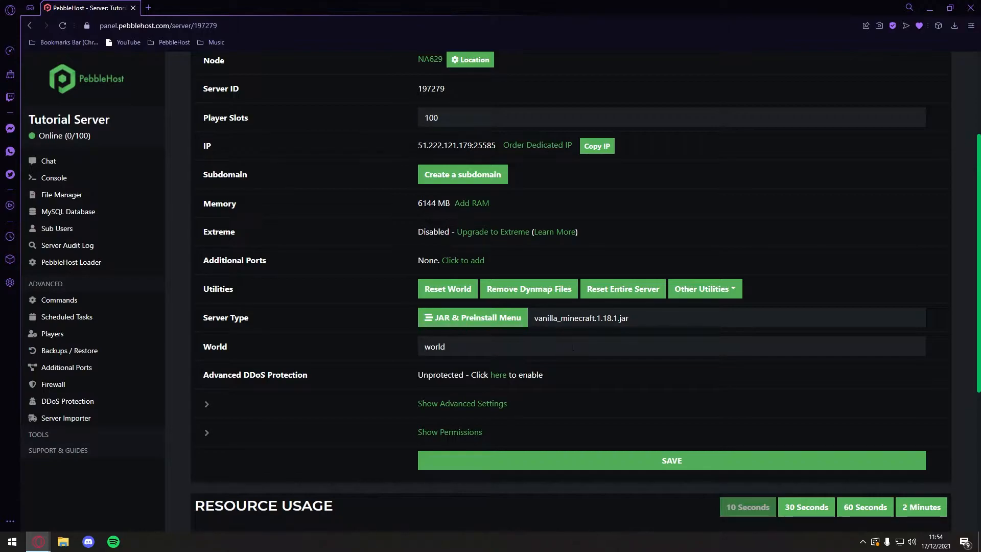
pyautogui.scroll(-3)
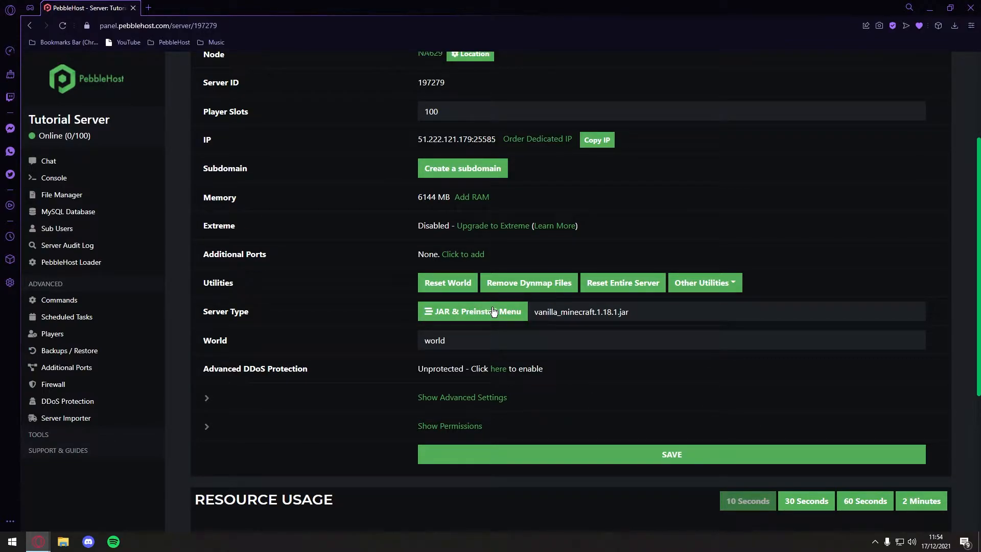
pyautogui.click(472, 311)
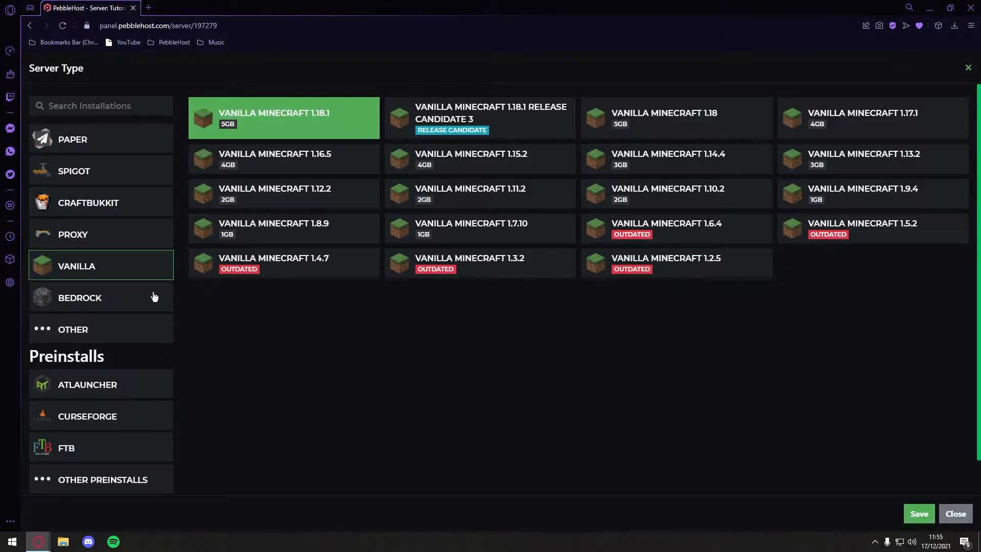
pyautogui.click(80, 298)
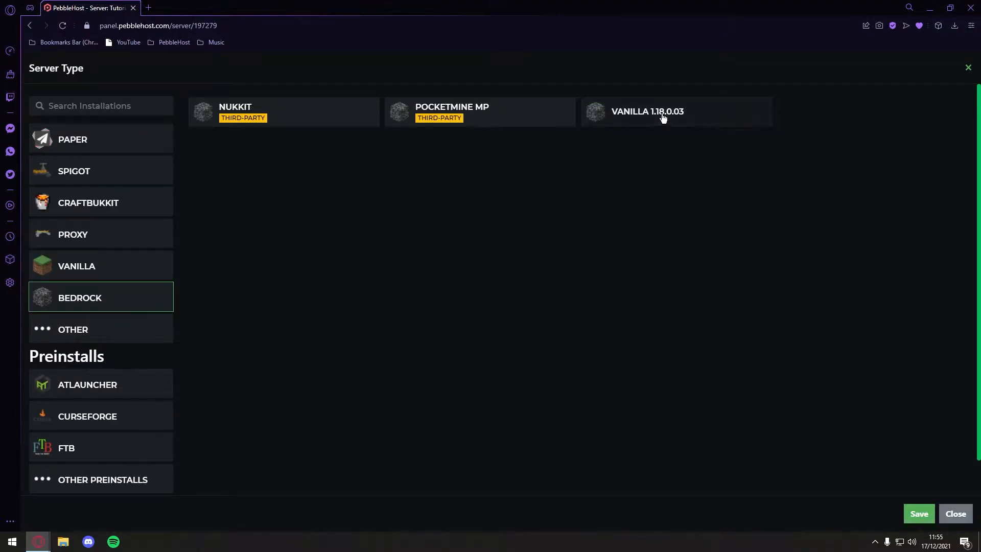
pyautogui.click(662, 113)
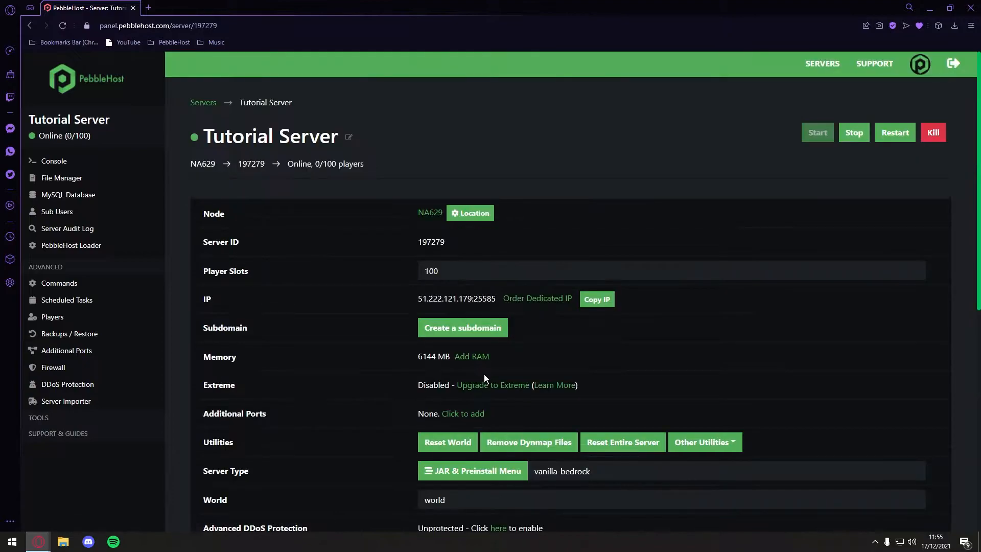
# - Restart Tutorial Server so it boots as vanilla-bedrock
pyautogui.click(895, 131)
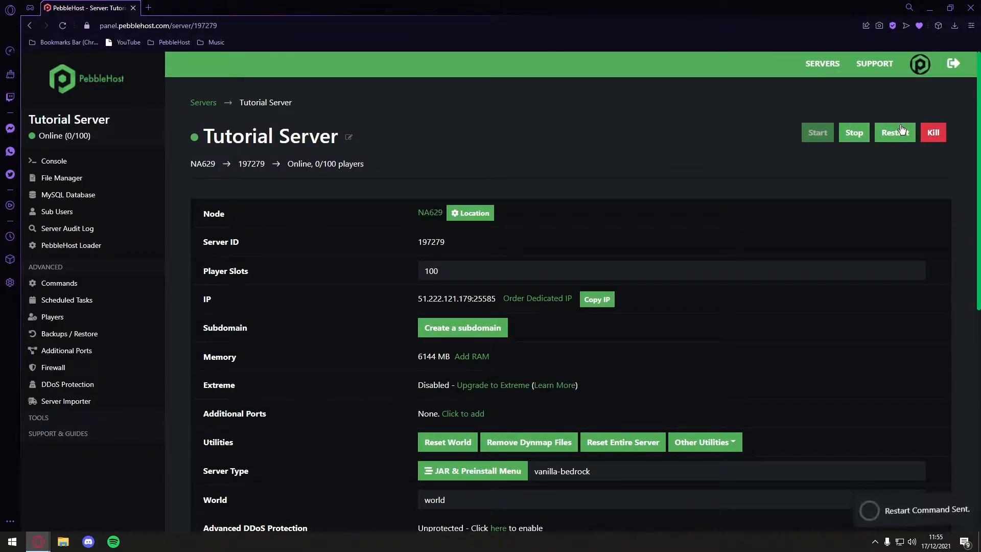
pyautogui.scroll(-3)
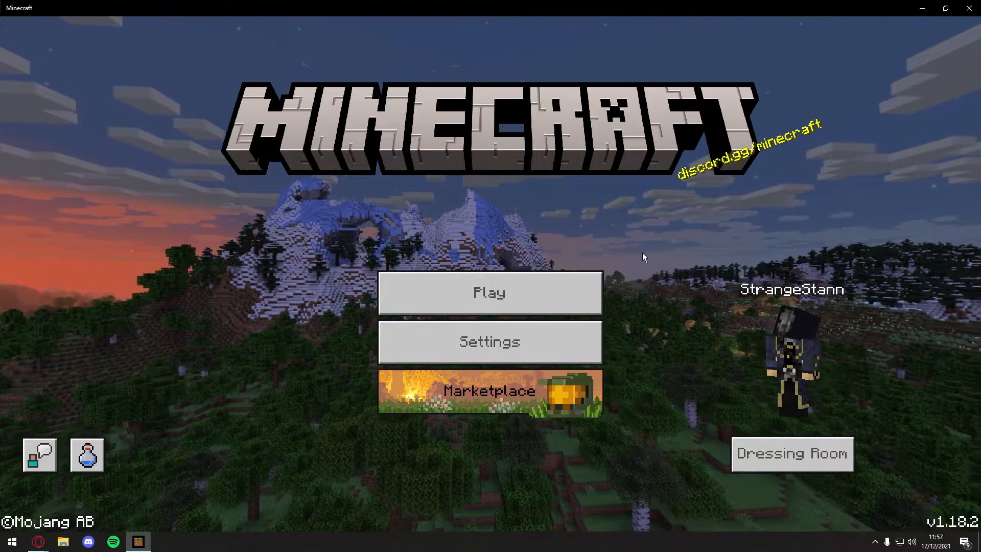
# - Show the Servers list in Minecraft, scrolled to the Additional Servers section
pyautogui.click(489, 292)
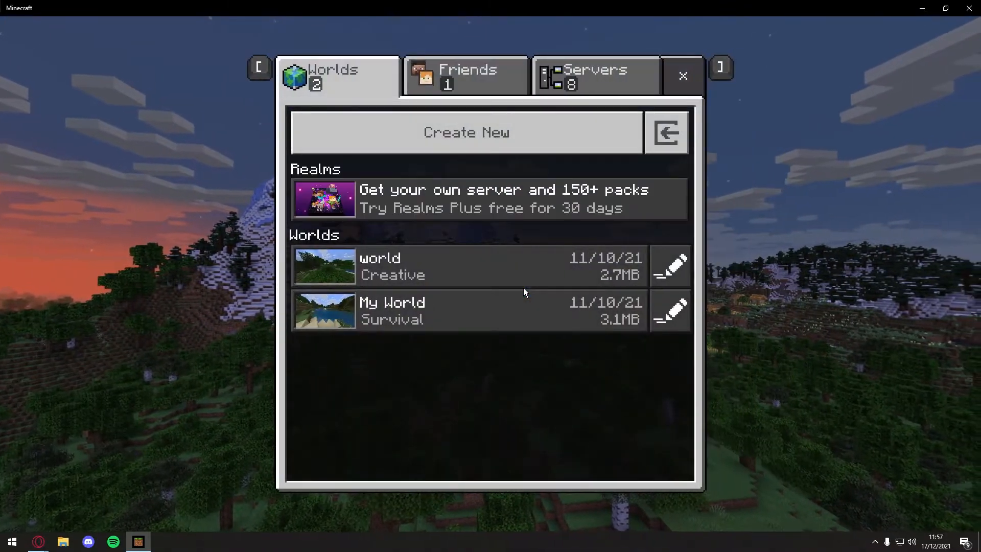
pyautogui.click(597, 76)
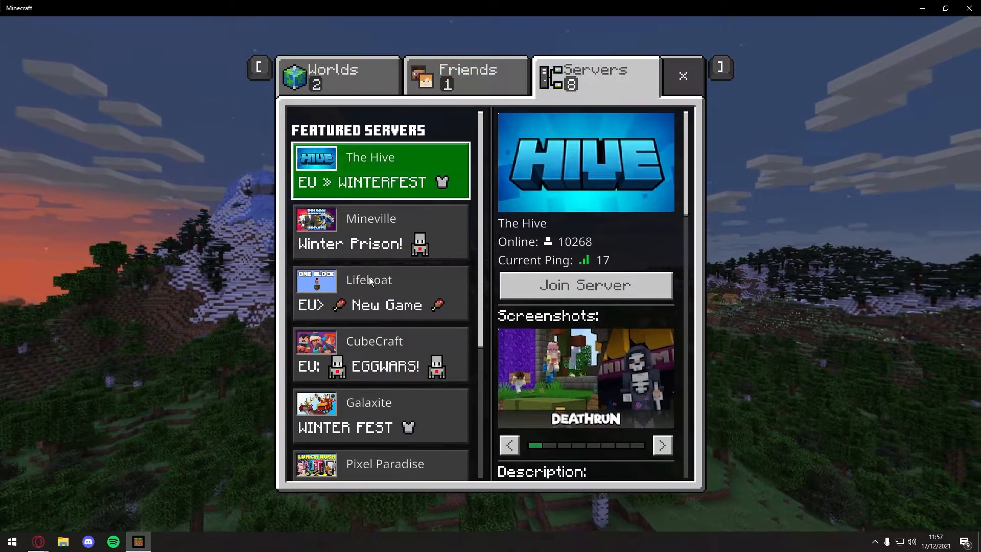
pyautogui.scroll(-3)
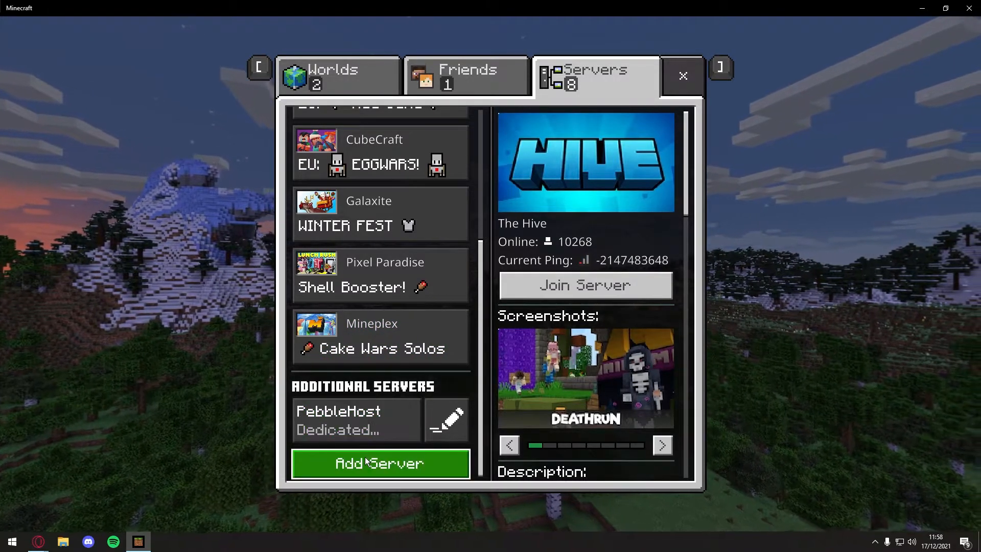
# - Begin a new external server entry and name it 'ghservesrvs'
pyautogui.click(380, 464)
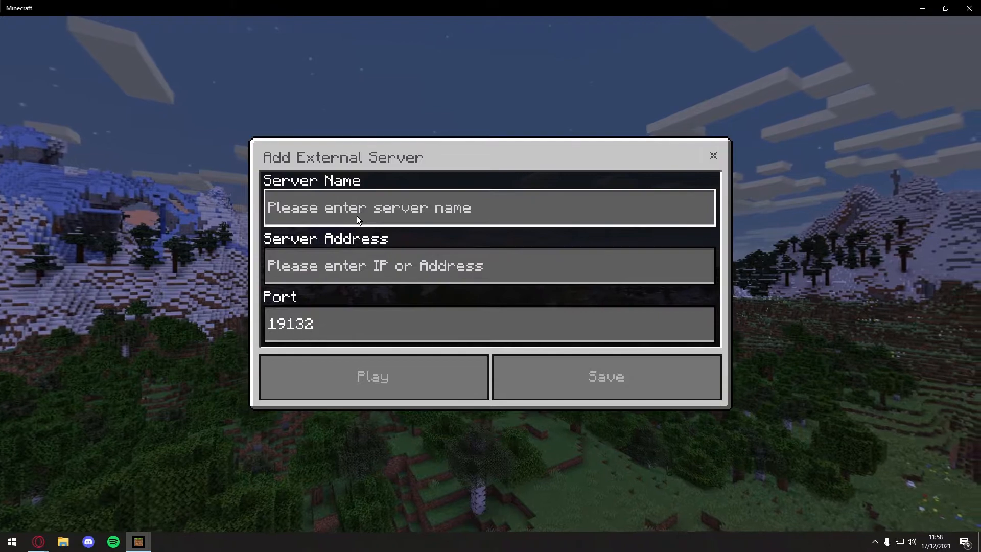
pyautogui.write('ghser')
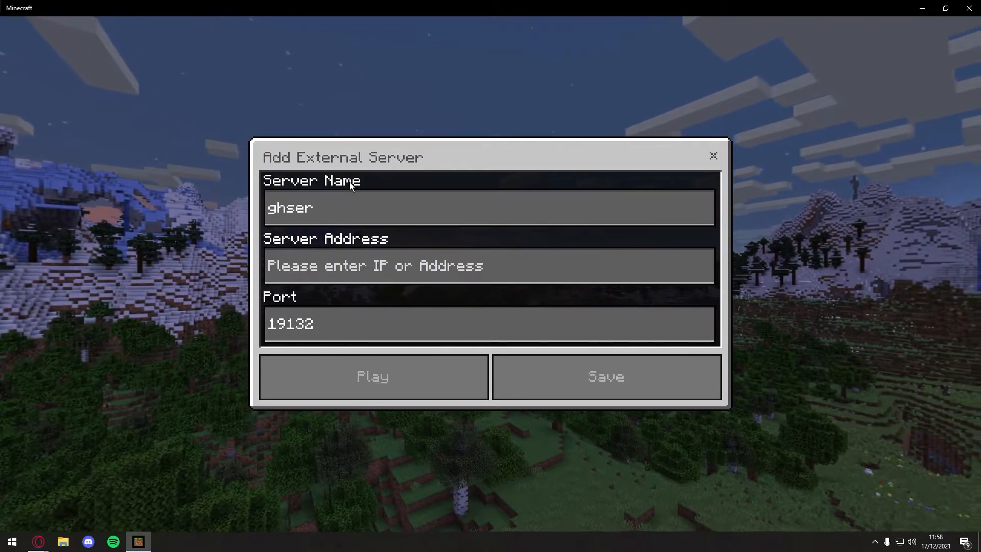
pyautogui.write('vesrvs')
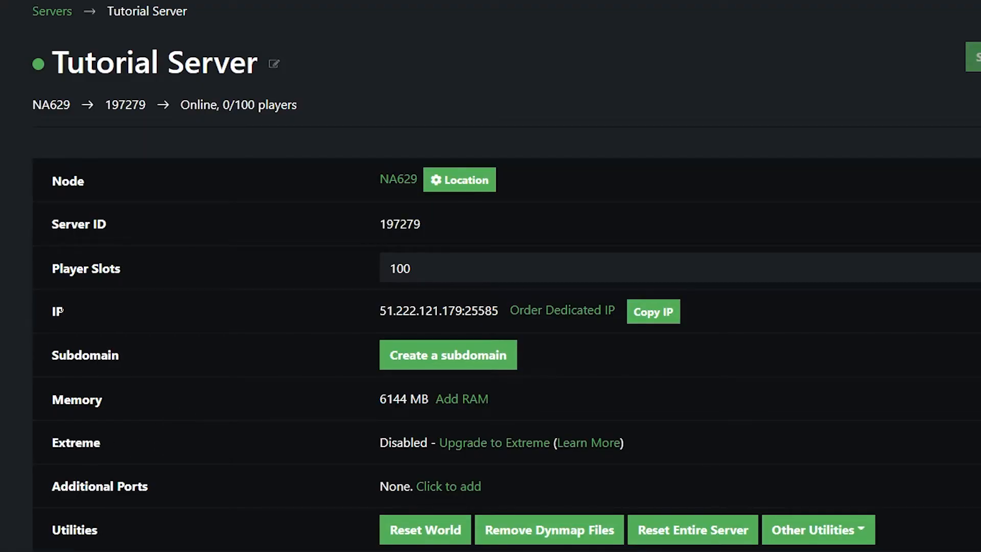
pyautogui.moveTo(300, 318)
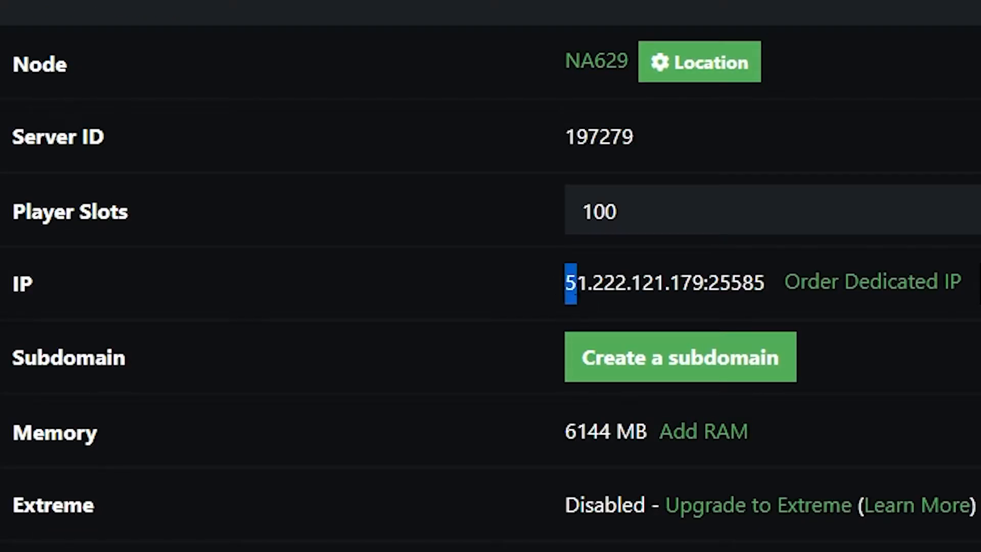
pyautogui.doubleClick(636, 282)
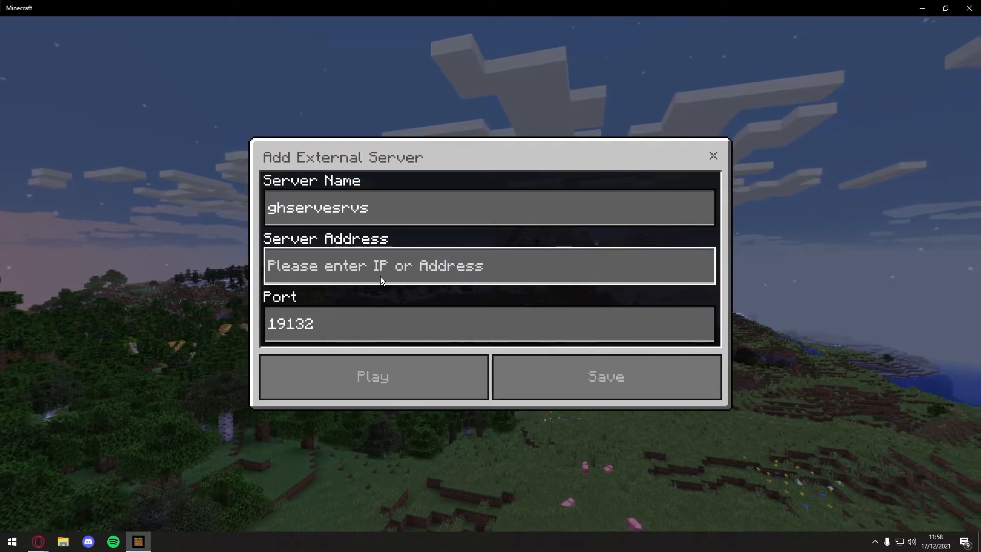
# - Enter address 51.222.121.179 and port 25585, then save the server entry
pyautogui.write('51.222.121.179')
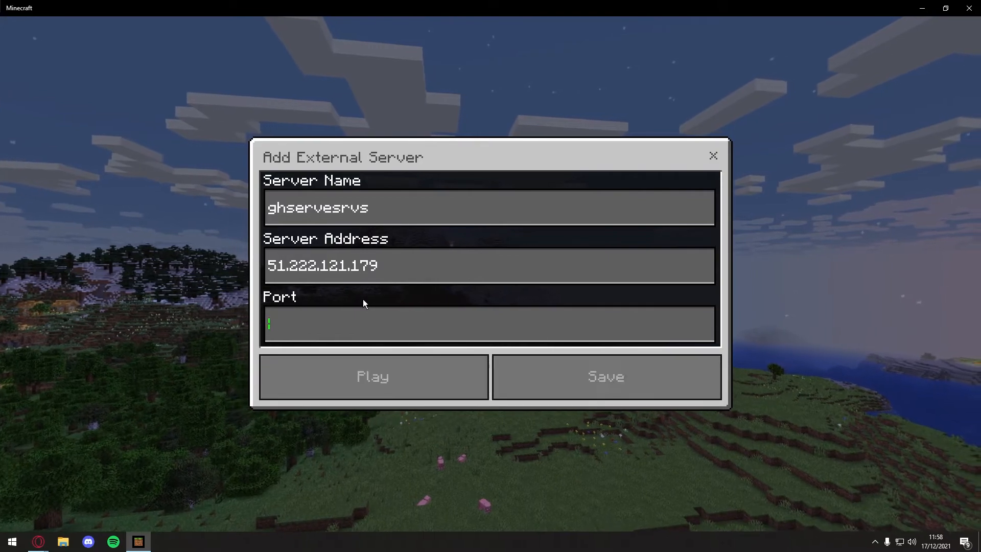
pyautogui.write('25585')
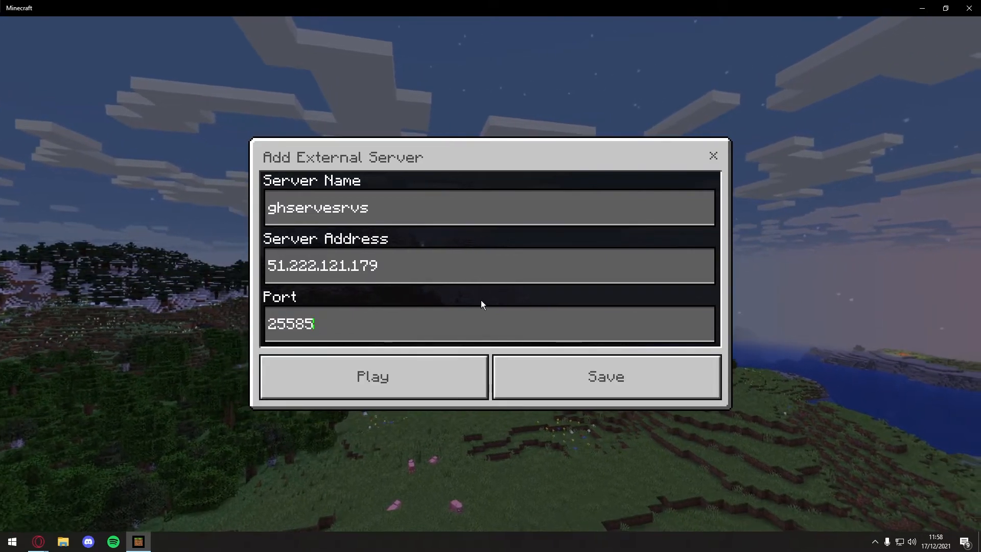
pyautogui.click(607, 377)
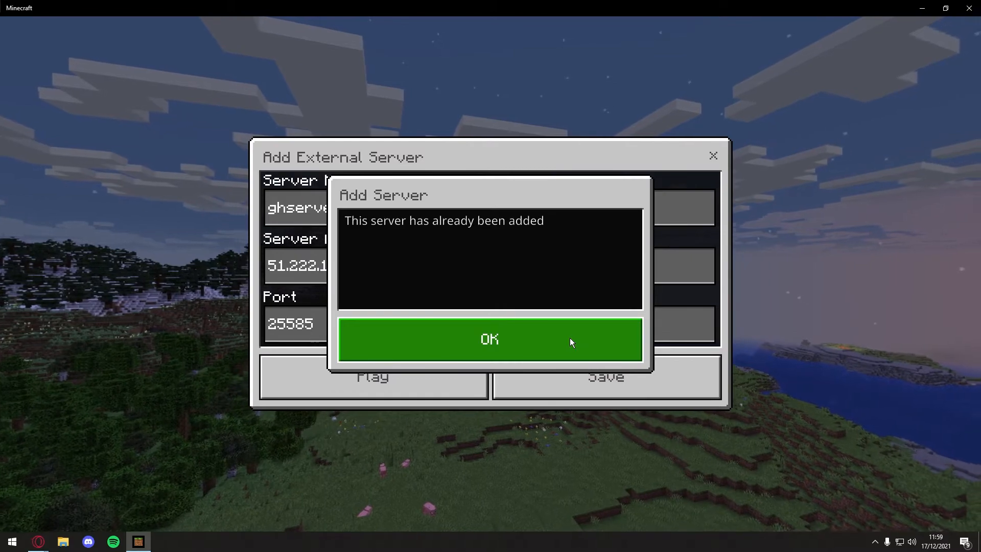
# - Dismiss the already-added notice and join the server at 51.222.121.179:25585
pyautogui.click(489, 339)
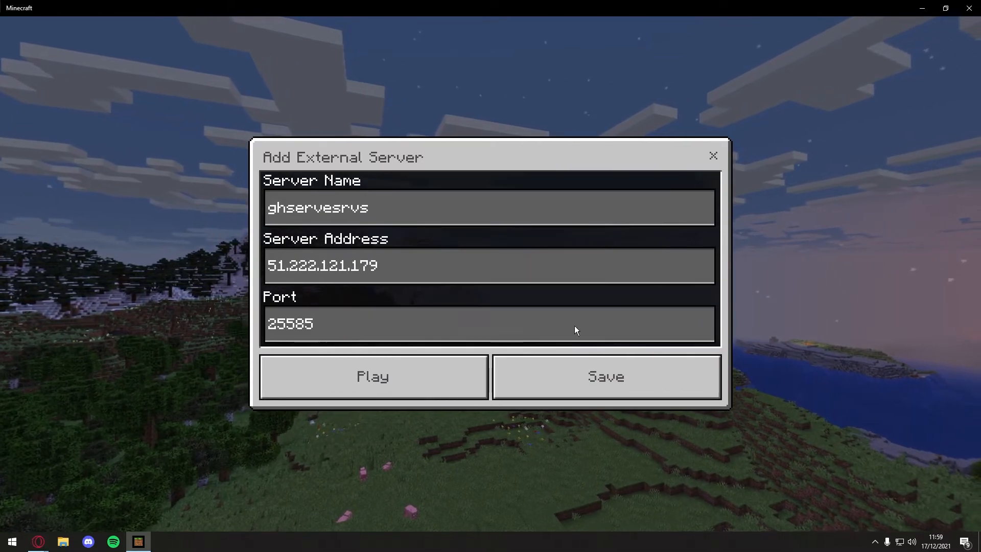
pyautogui.click(372, 376)
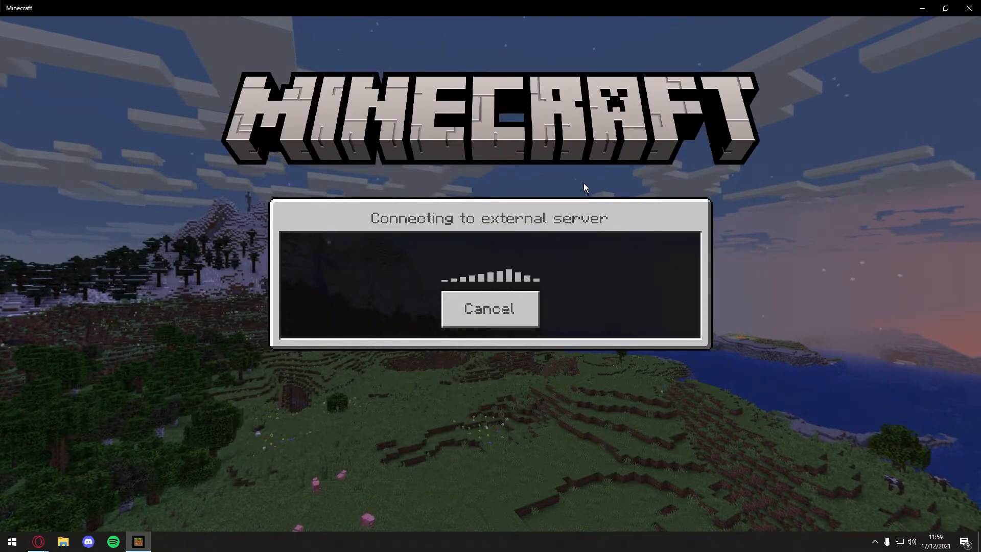